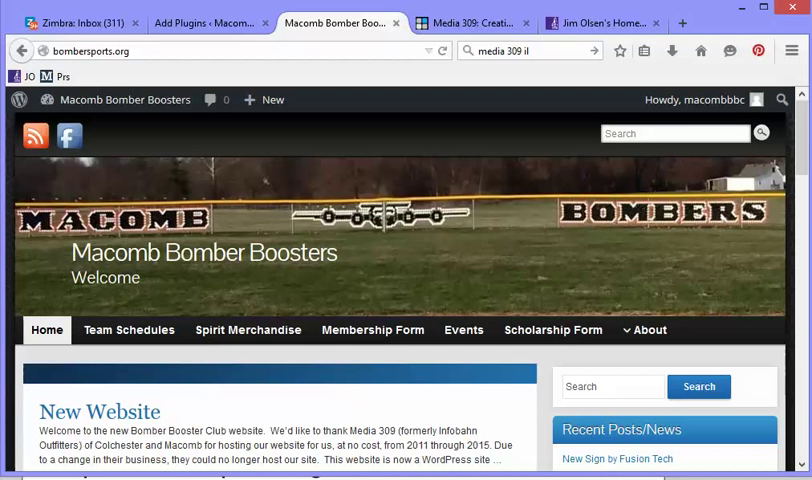
pyautogui.moveTo(172, 234)
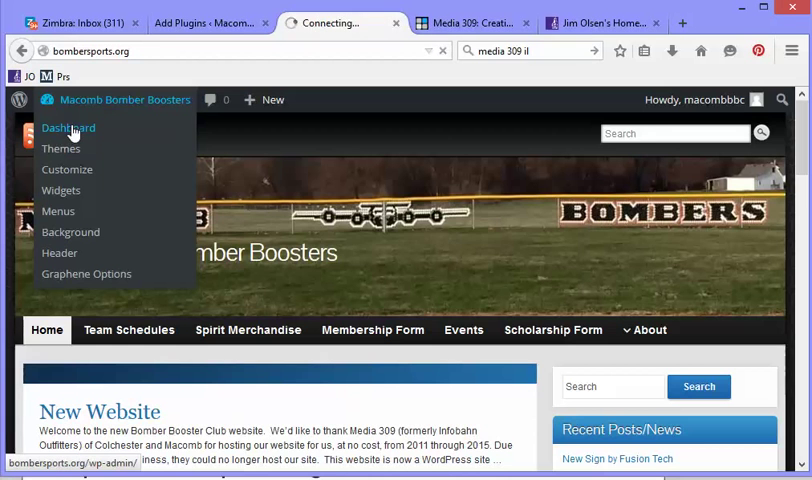
# Go from the public site into the admin Dashboard and show the Installed Plugins list
pyautogui.click(68, 128)
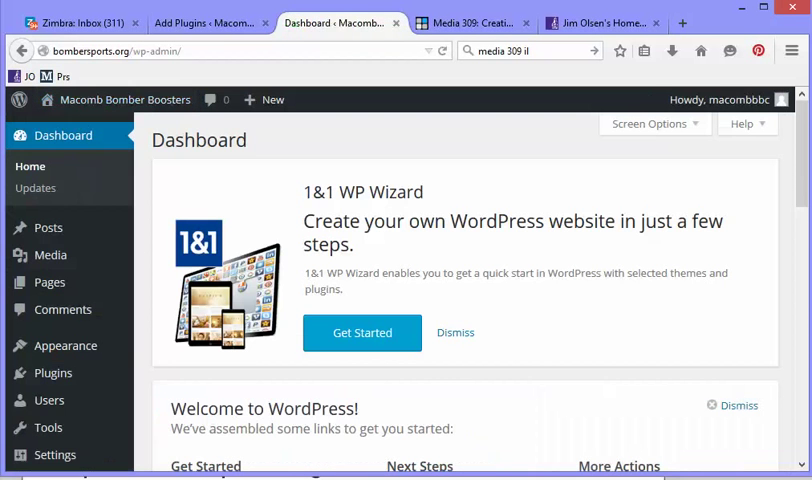
pyautogui.click(52, 372)
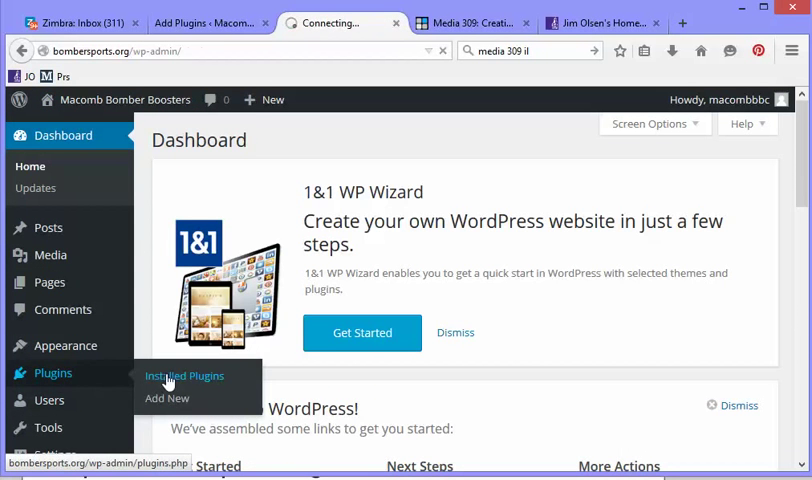
pyautogui.click(184, 376)
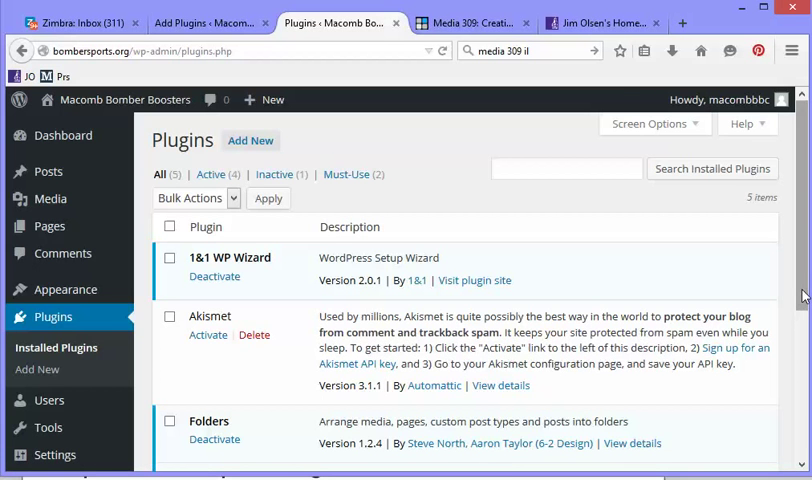
pyautogui.scroll(-3)
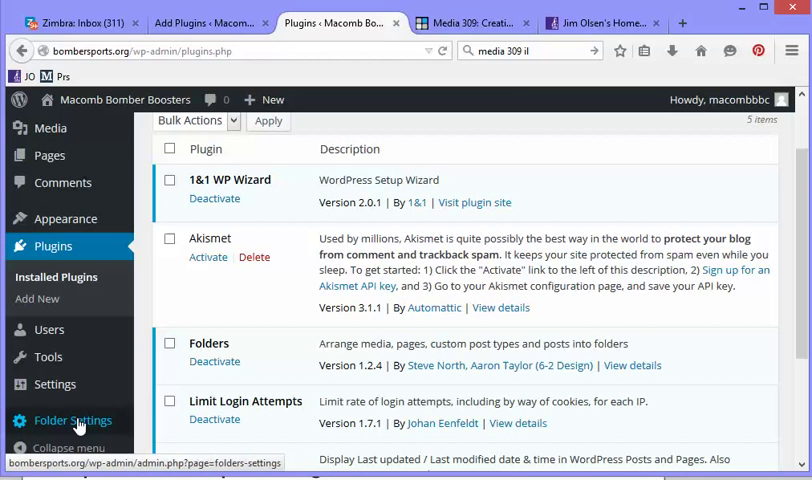
# Enable 'Use Folders with Attachment' in the Folders plugin settings and save changes
pyautogui.click(72, 420)
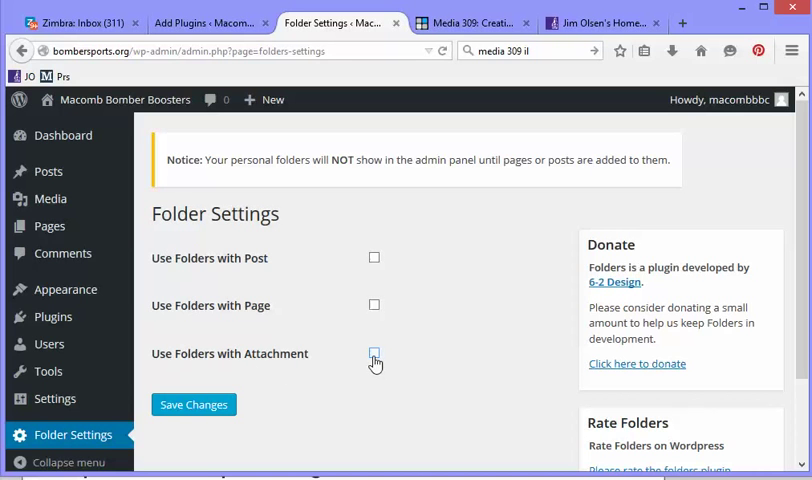
pyautogui.click(374, 352)
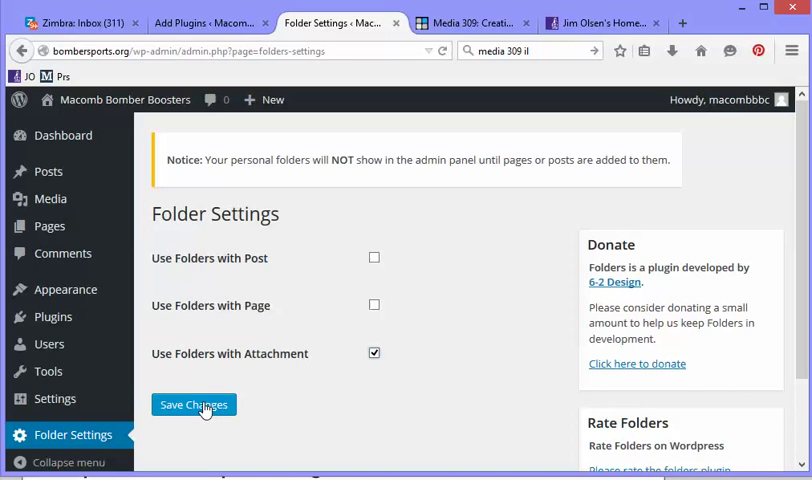
pyautogui.click(192, 404)
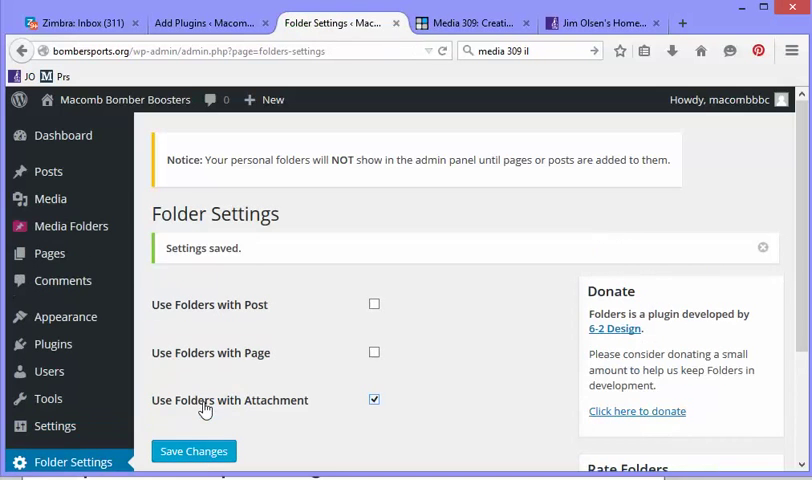
pyautogui.moveTo(70, 226)
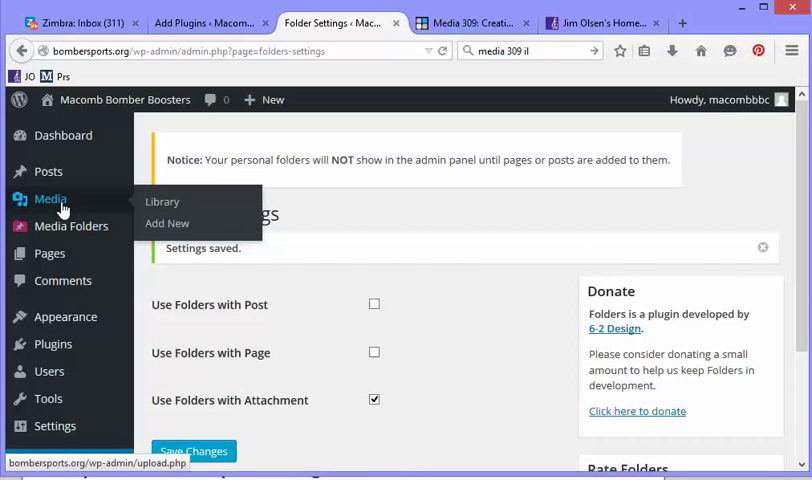
pyautogui.moveTo(70, 226)
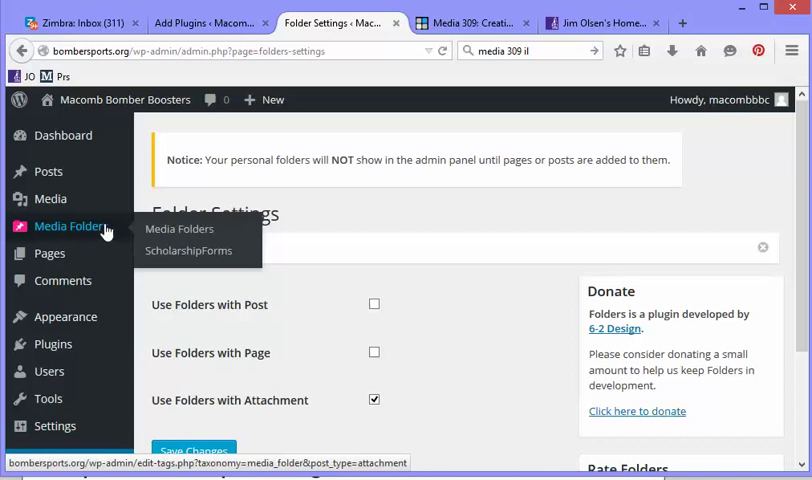
pyautogui.moveTo(180, 228)
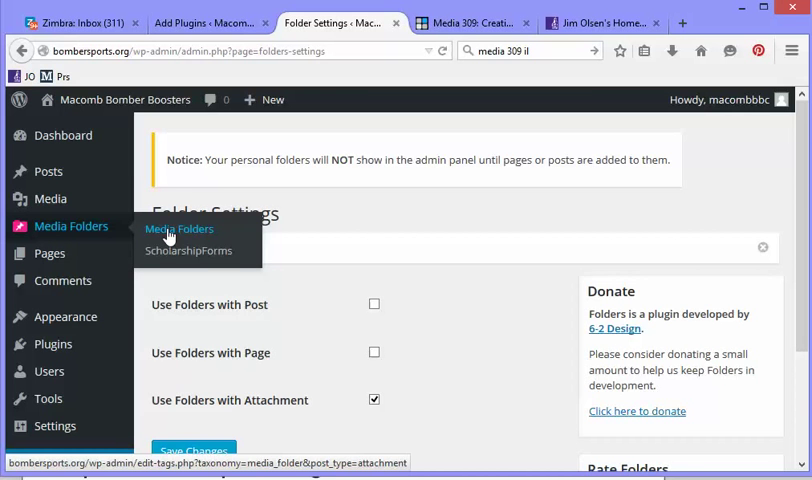
# Add a new media folder named BomberPlanes in the Media Folders list
pyautogui.click(178, 228)
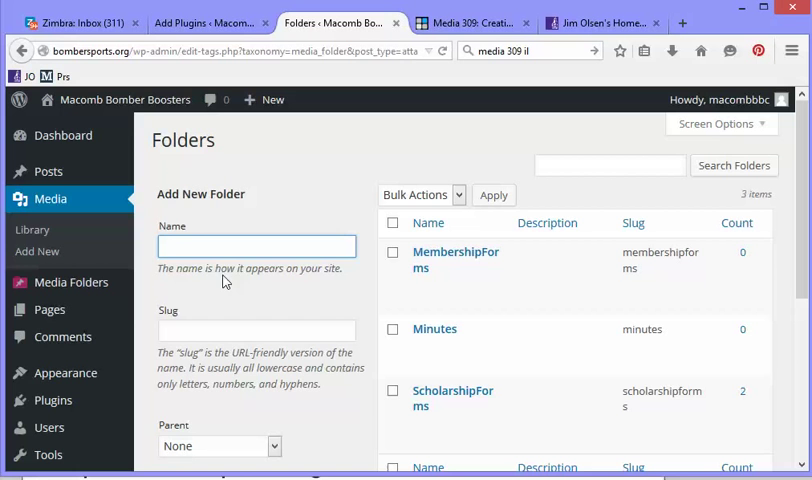
pyautogui.click(256, 246)
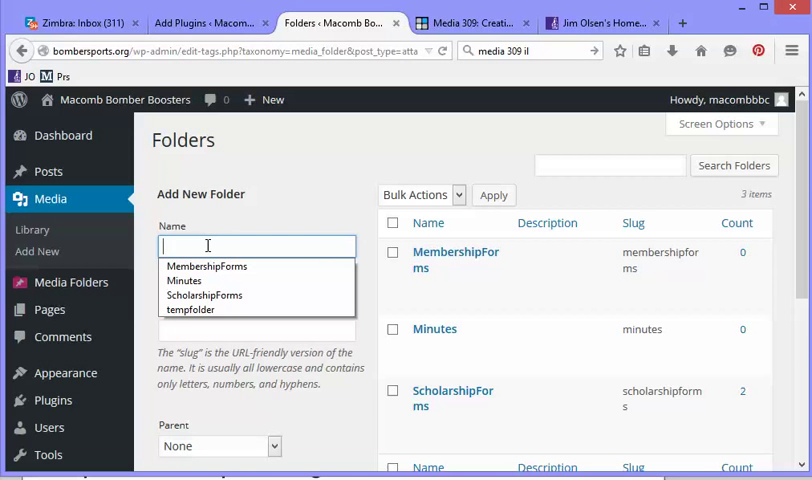
pyautogui.write('BomberPlanes')
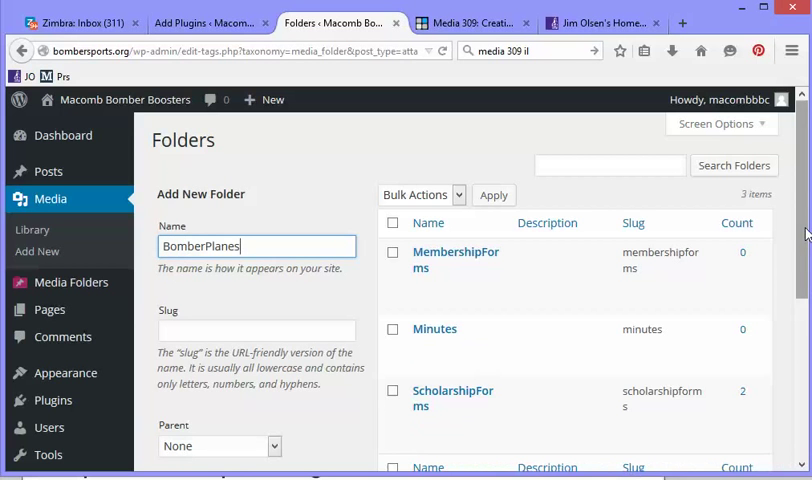
pyautogui.scroll(-3)
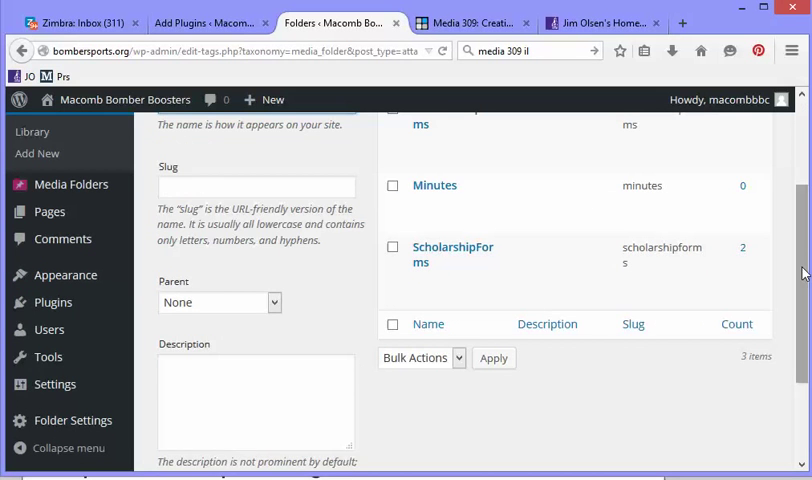
pyautogui.scroll(-3)
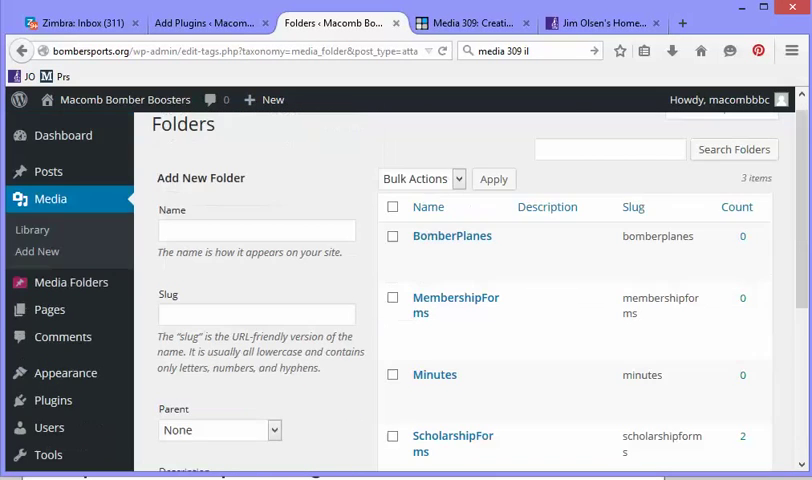
pyautogui.moveTo(452, 240)
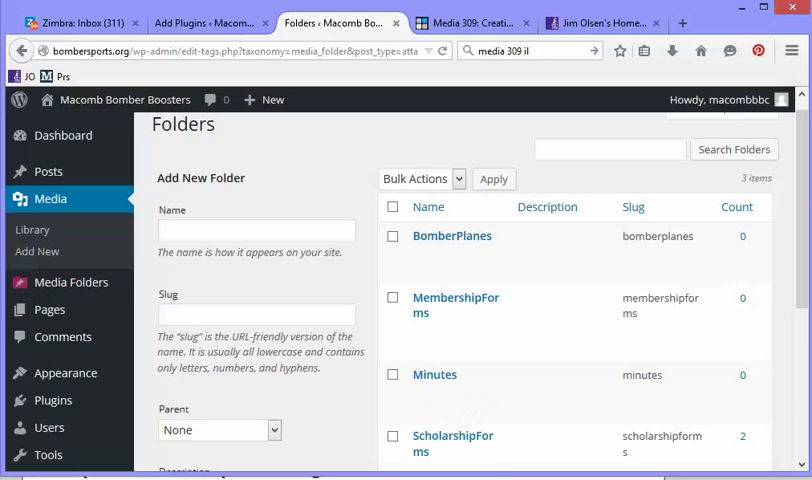
pyautogui.moveTo(32, 230)
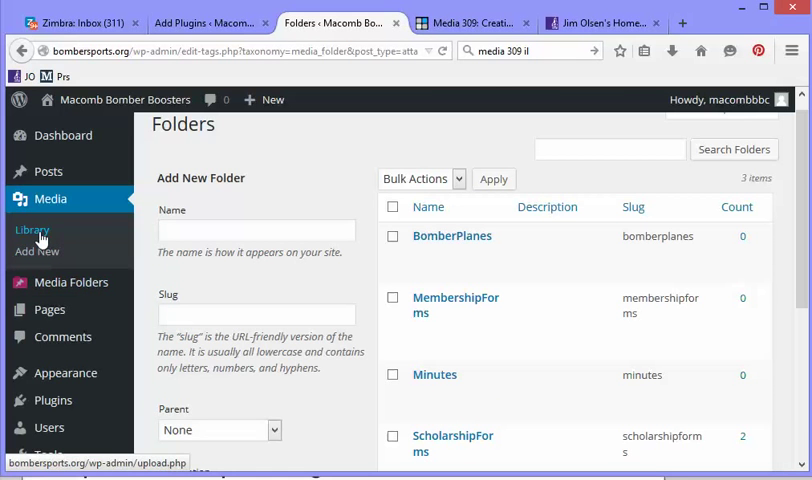
# From the media library, edit Bomber-w-words and tick the BomberPlanes folder
pyautogui.click(32, 230)
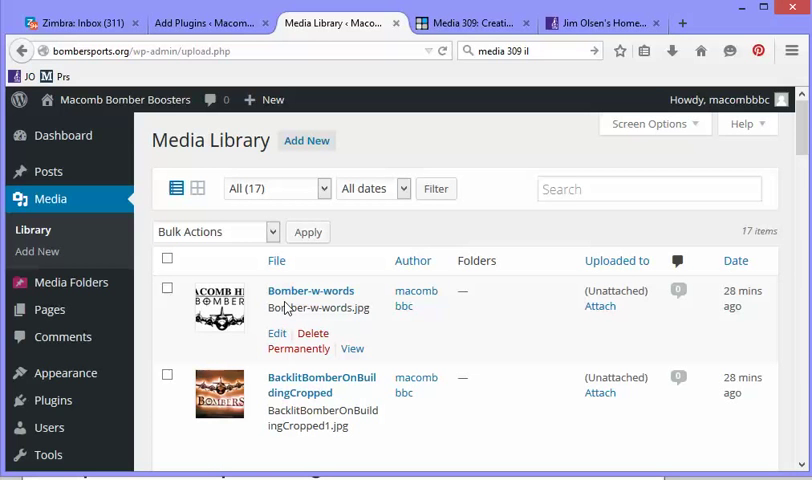
pyautogui.moveTo(276, 332)
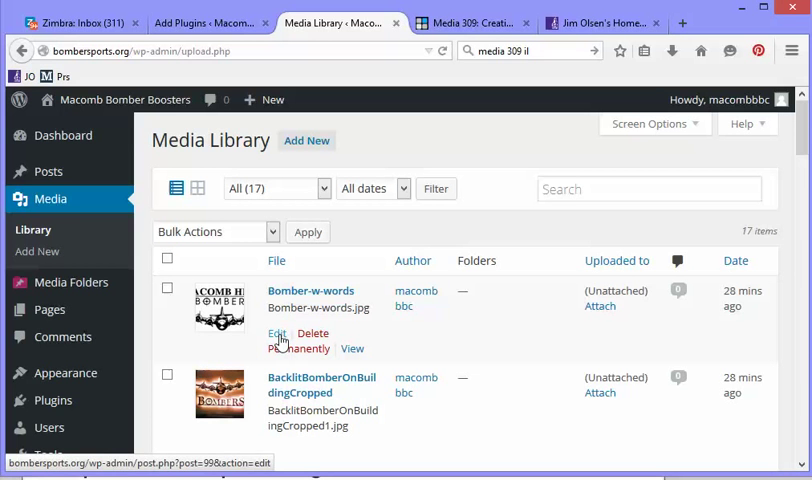
pyautogui.click(276, 332)
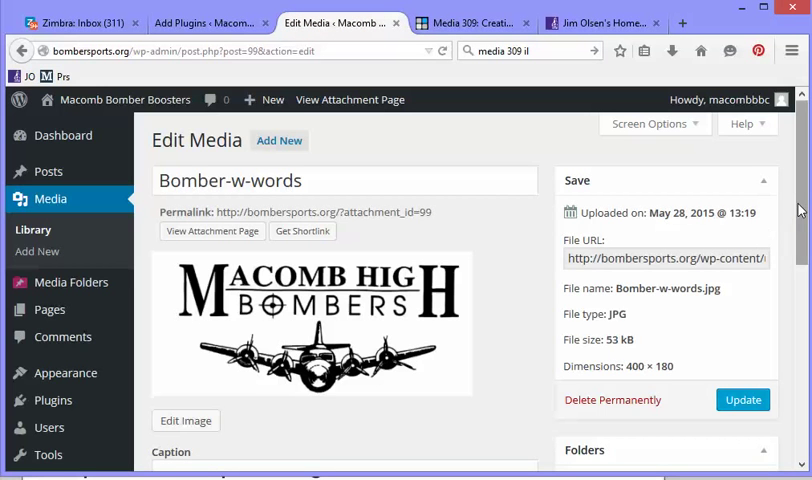
pyautogui.scroll(-3)
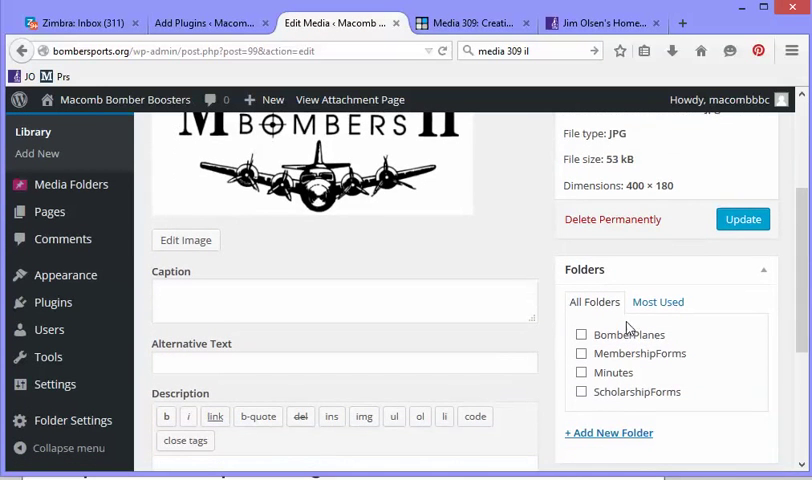
pyautogui.click(580, 334)
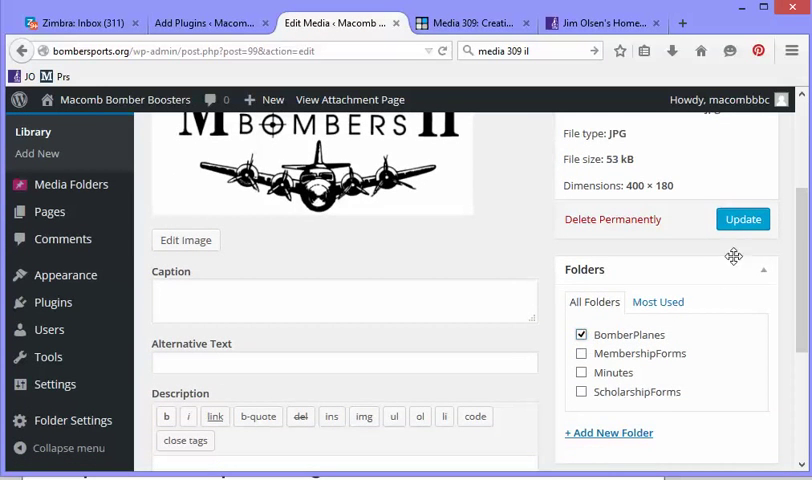
# Update the Bomber-w-words attachment and return to the media library
pyautogui.click(744, 220)
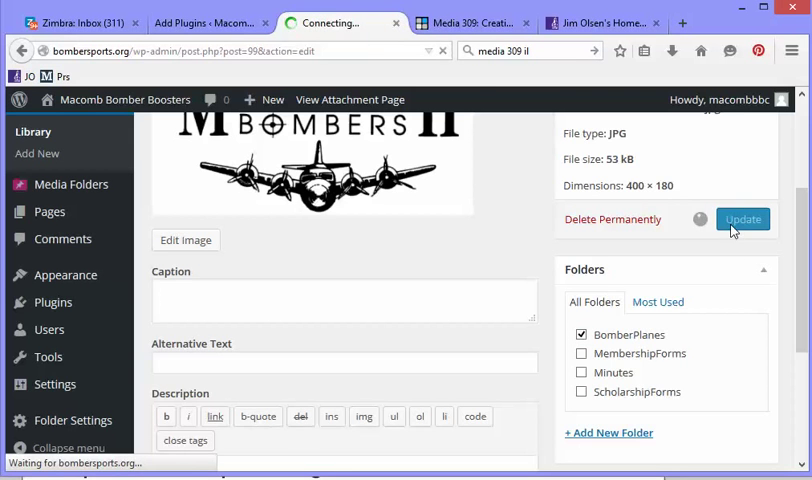
pyautogui.click(744, 220)
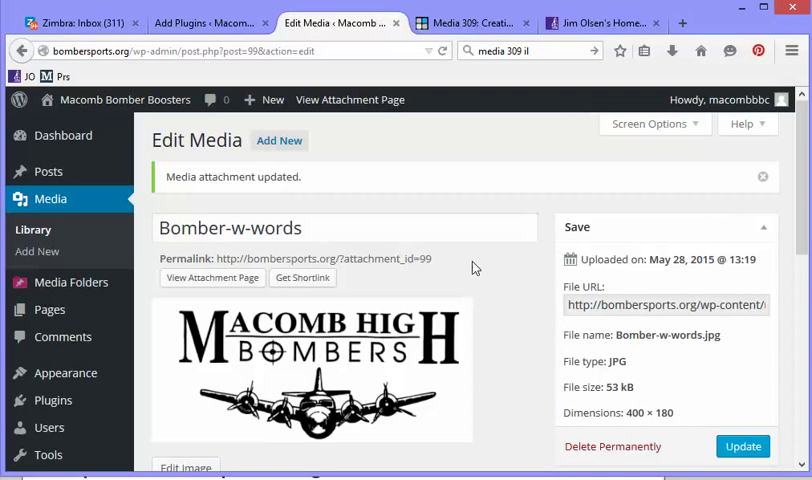
pyautogui.moveTo(32, 236)
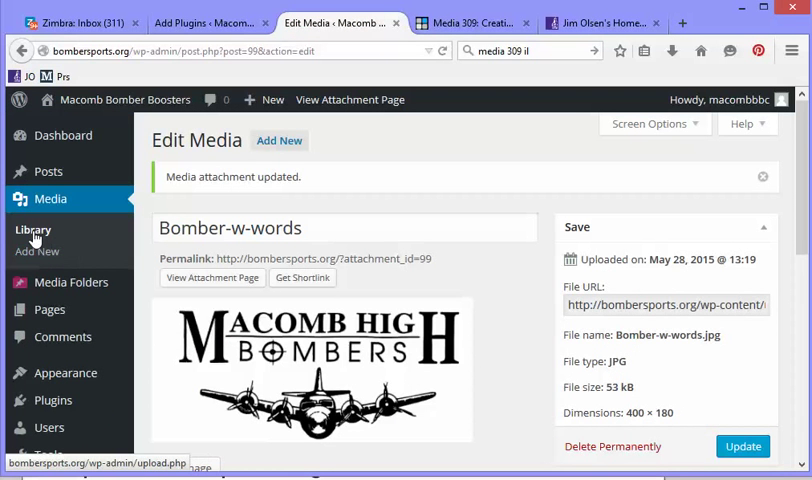
pyautogui.click(32, 228)
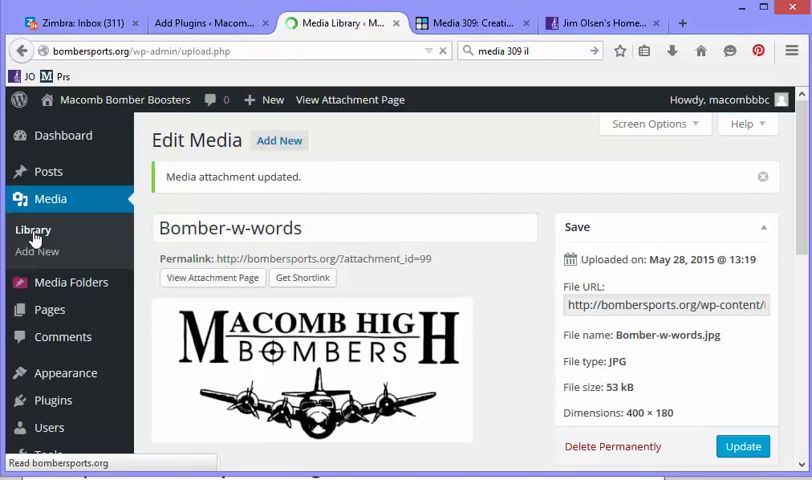
# Edit the BacklitBomberOnBuildingCropped image from the media library list
pyautogui.click(32, 228)
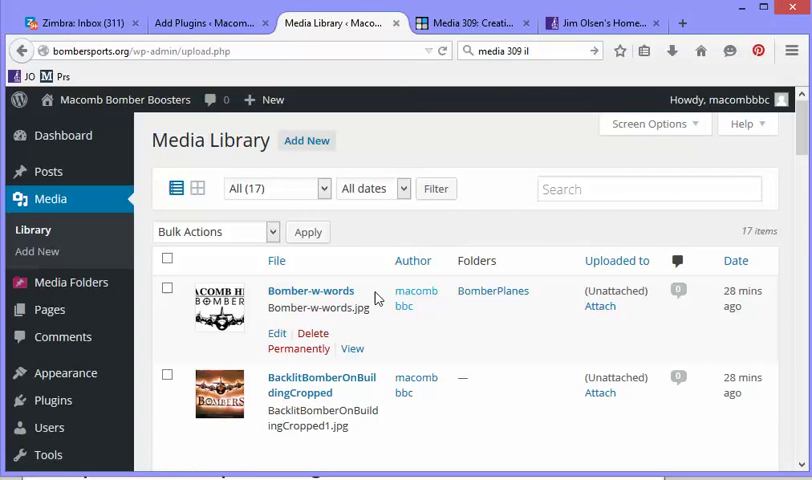
pyautogui.moveTo(506, 304)
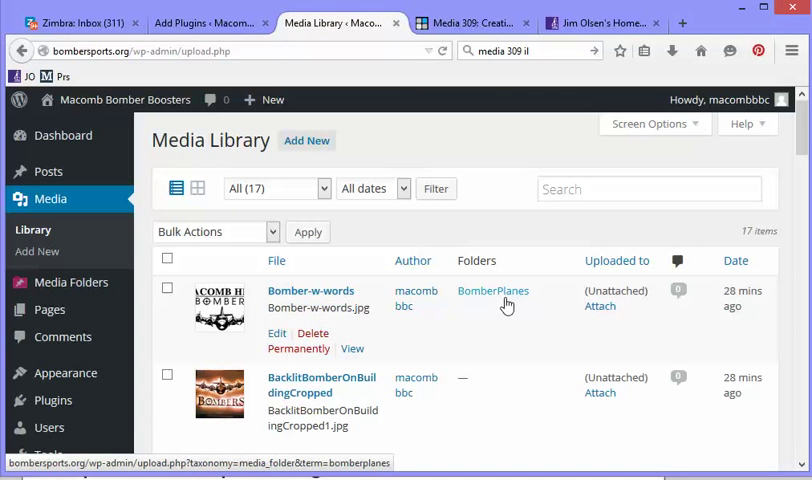
pyautogui.moveTo(494, 296)
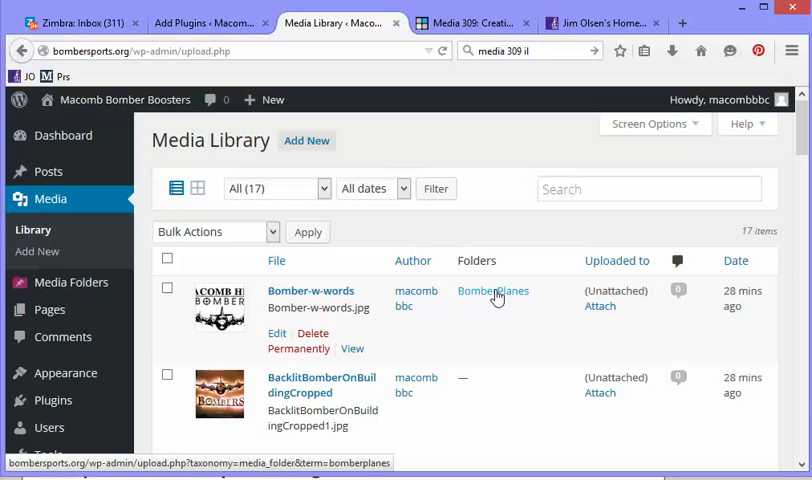
pyautogui.moveTo(290, 410)
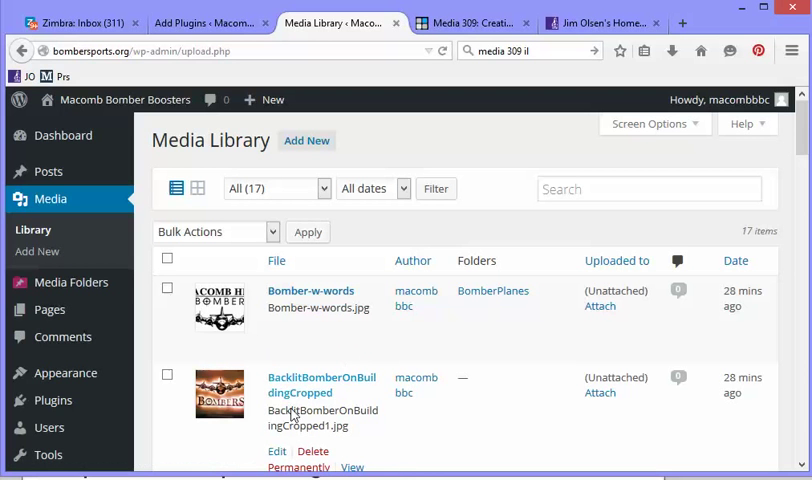
pyautogui.click(276, 452)
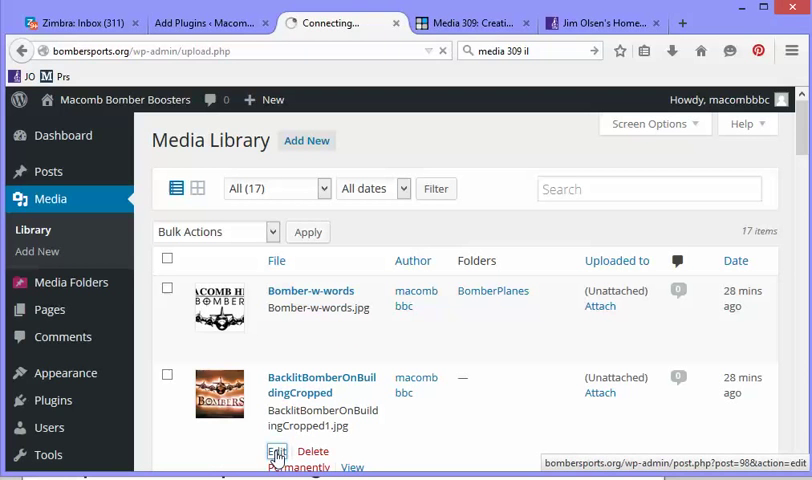
# Assign BacklitBomberOnBuildingCropped to the BomberPlanes folder and update the attachment
pyautogui.click(276, 452)
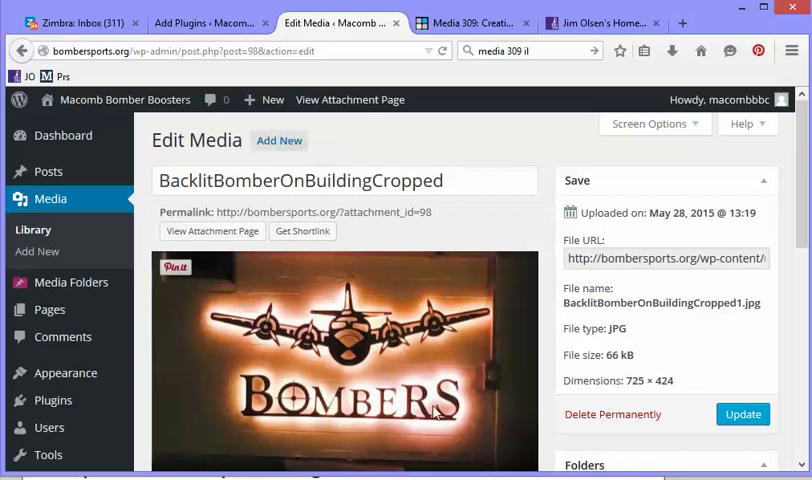
pyautogui.scroll(-3)
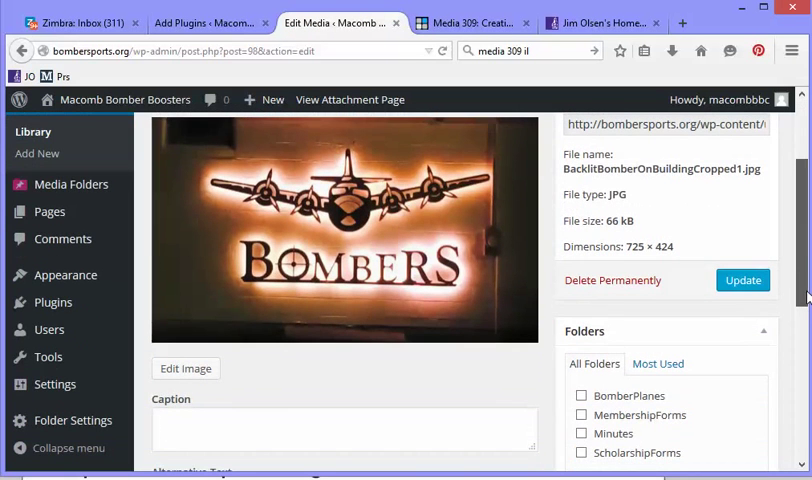
pyautogui.click(584, 396)
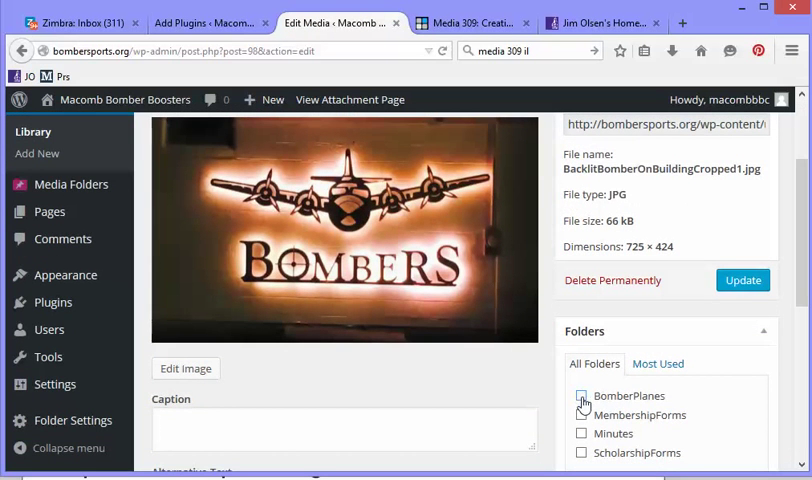
pyautogui.click(580, 396)
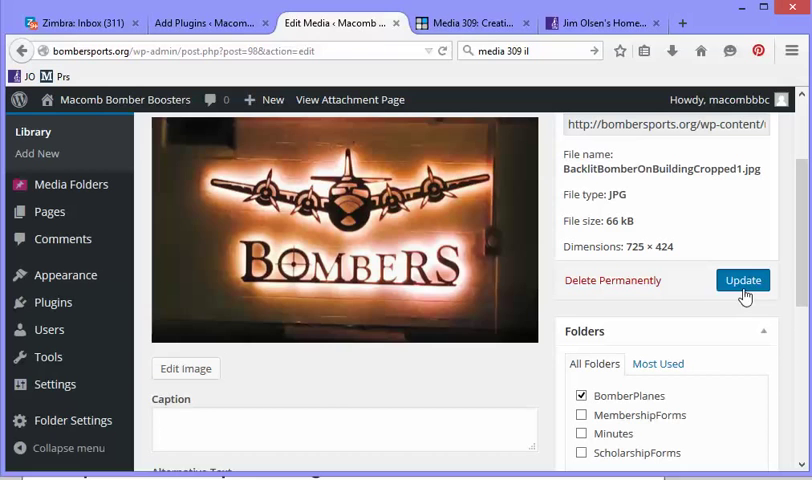
pyautogui.click(742, 280)
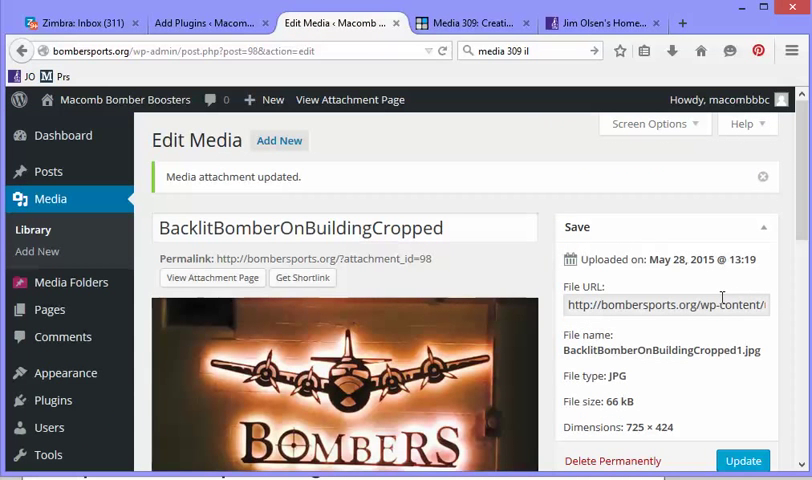
pyautogui.moveTo(712, 304)
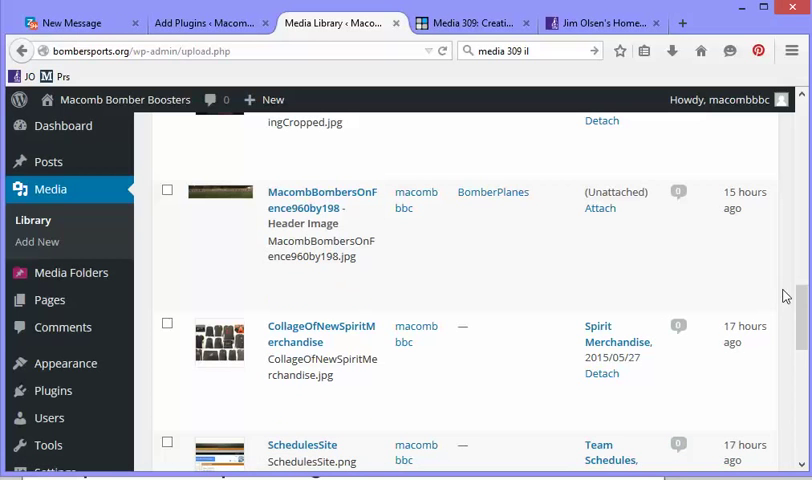
# Scroll down the media library to see MacombBombersOnFence filed under BomberPlanes
pyautogui.scroll(-3)
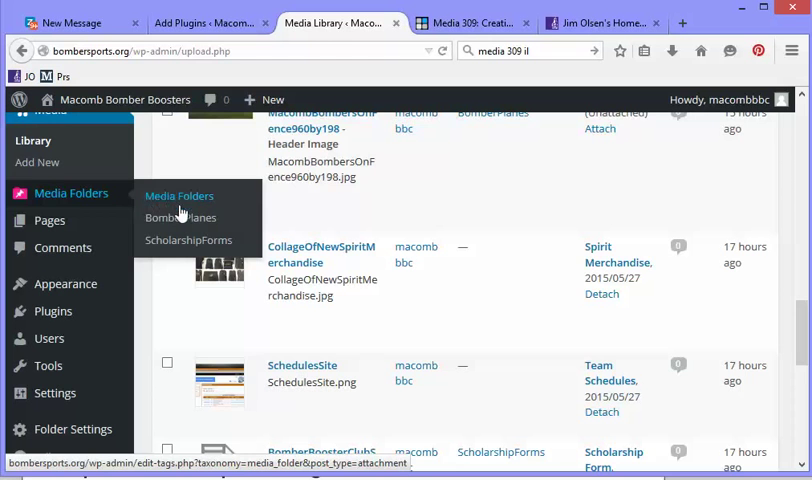
# Filter the media library to the BomberPlanes folder's items
pyautogui.click(180, 216)
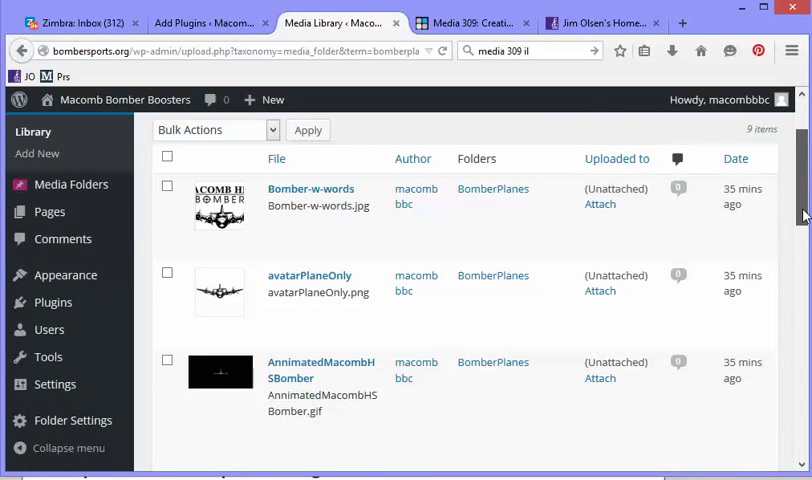
pyautogui.scroll(-3)
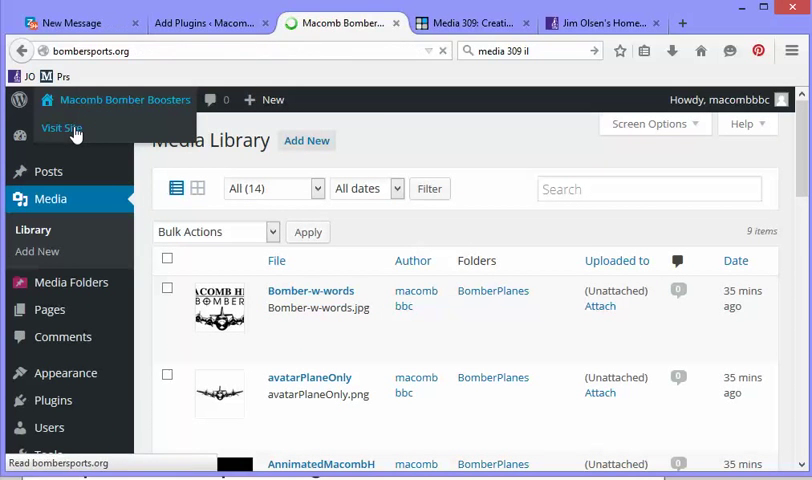
# Visit the live site, go to the Events page and edit it
pyautogui.click(60, 128)
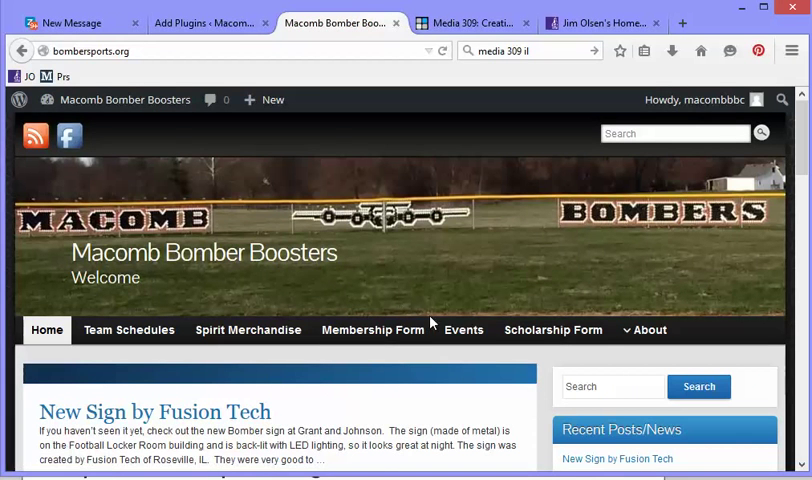
pyautogui.click(464, 330)
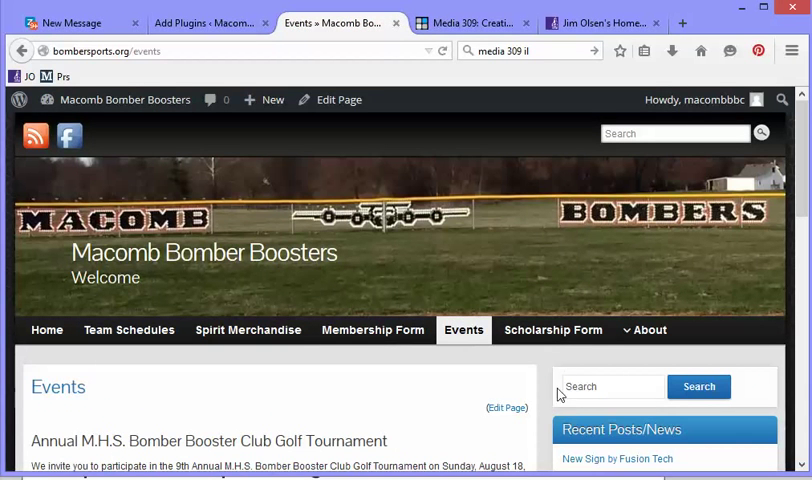
pyautogui.click(504, 408)
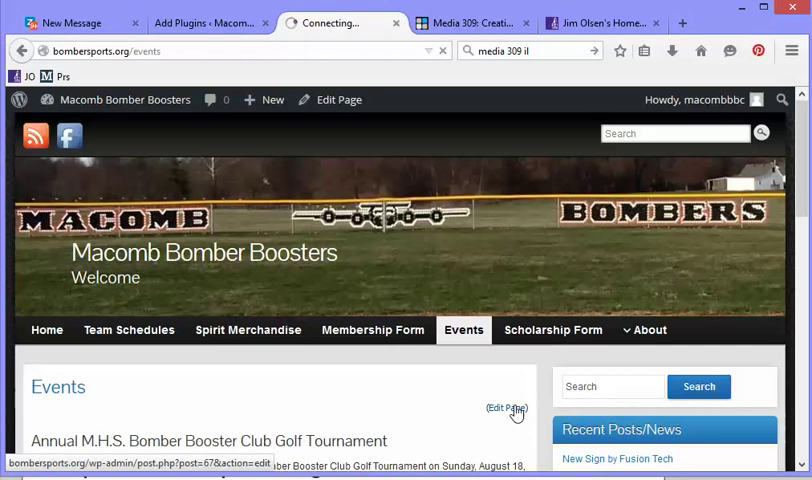
# Place the cursor after the golf tournament paragraph in the Events editor
pyautogui.click(496, 406)
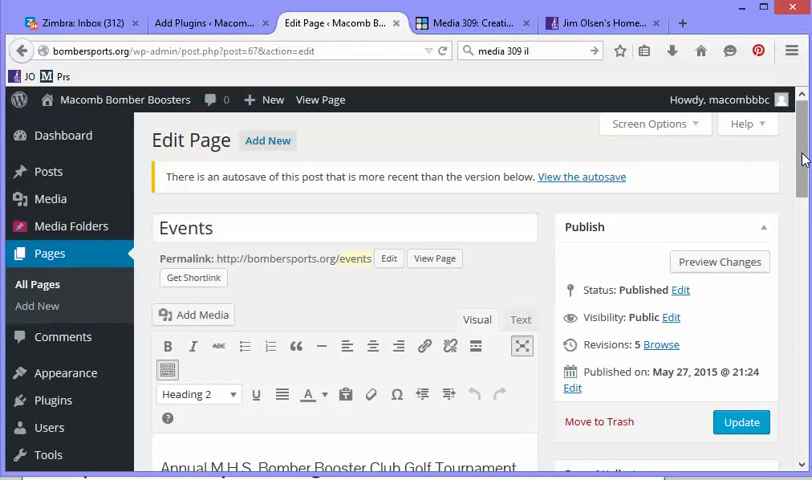
pyautogui.scroll(-3)
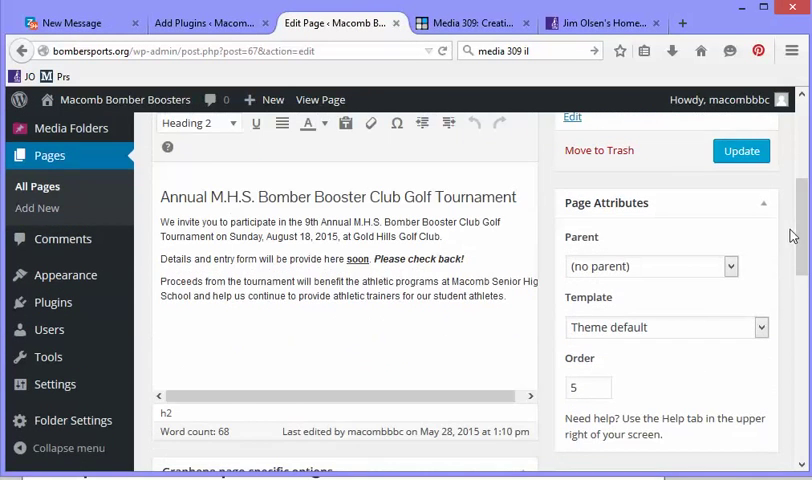
pyautogui.click(498, 296)
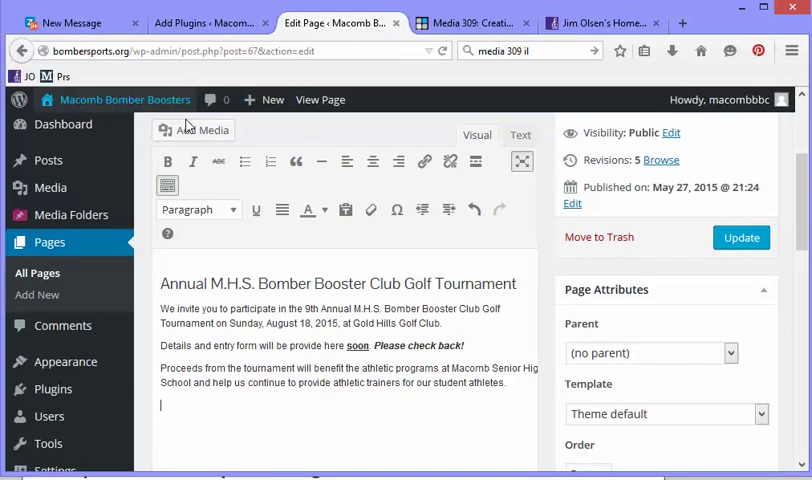
# Browse the Insert Media dialog's Insert from URL option, then close it unchanged
pyautogui.click(200, 130)
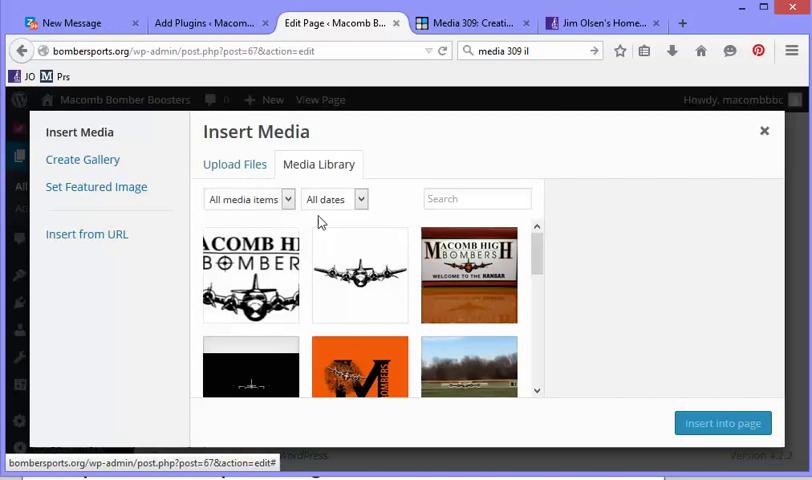
pyautogui.moveTo(260, 234)
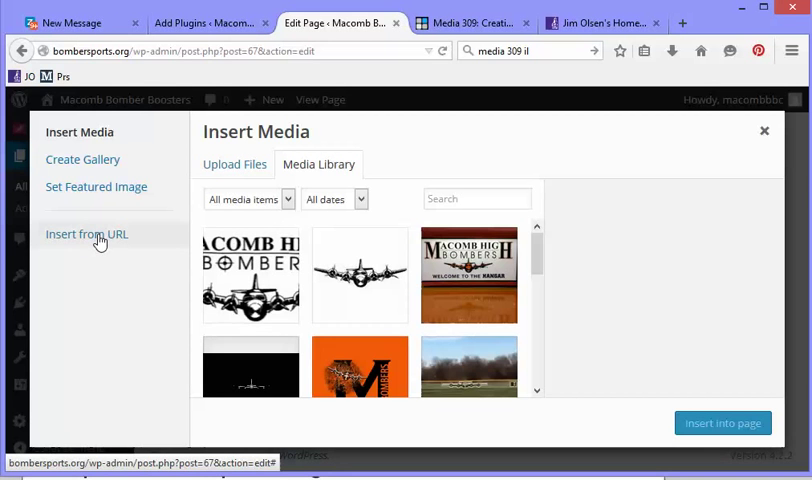
pyautogui.click(88, 232)
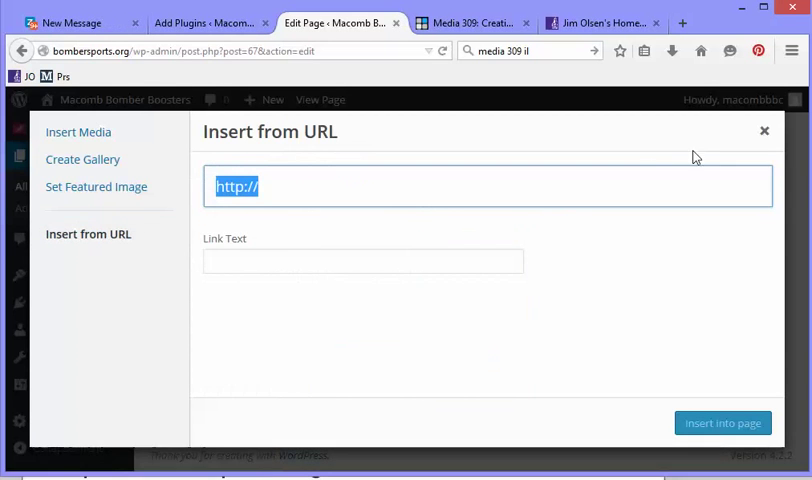
pyautogui.click(764, 132)
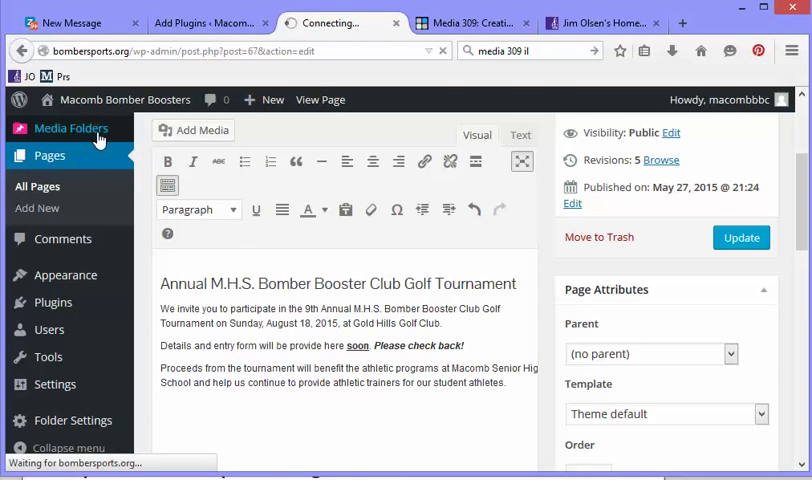
# Browse the BomberPlanes media folder to the HomeOfBombers-w-bomber image details, then view the live Events page
pyautogui.click(70, 128)
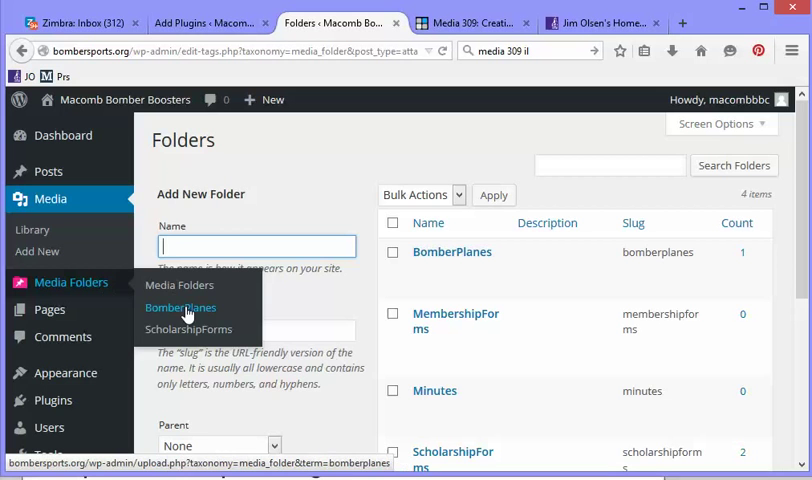
pyautogui.click(180, 308)
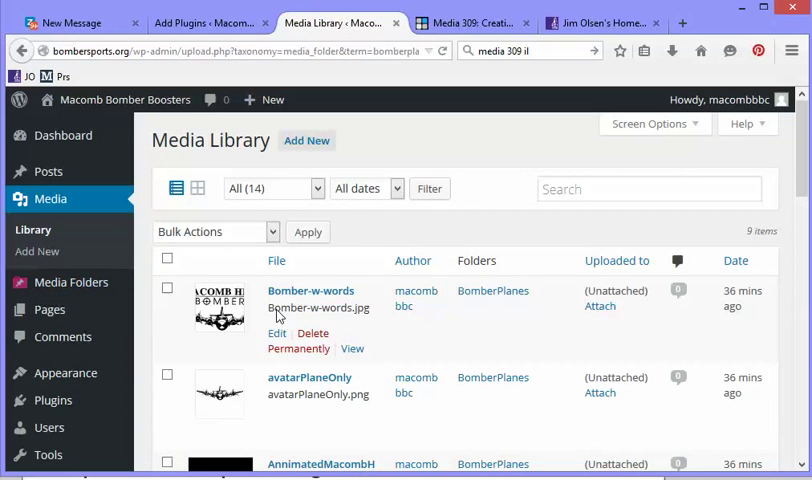
pyautogui.scroll(-3)
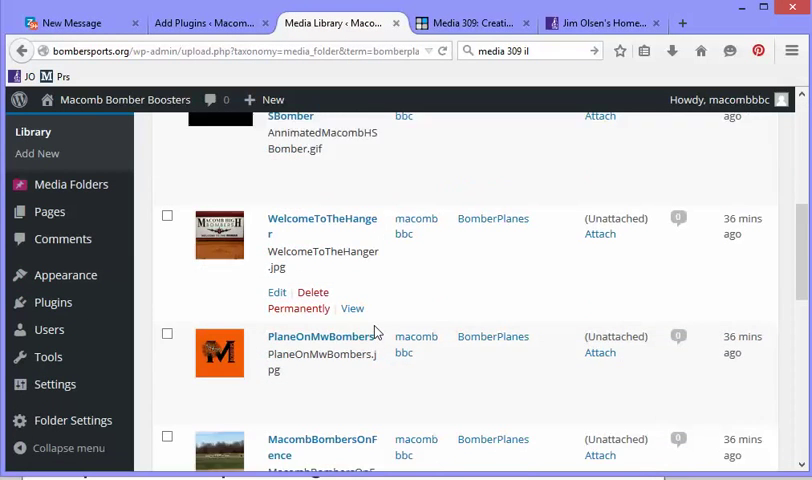
pyautogui.scroll(-3)
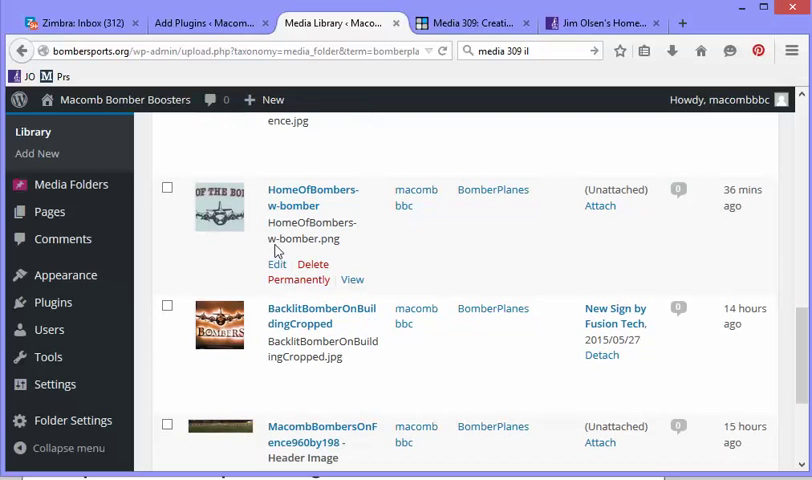
pyautogui.click(276, 264)
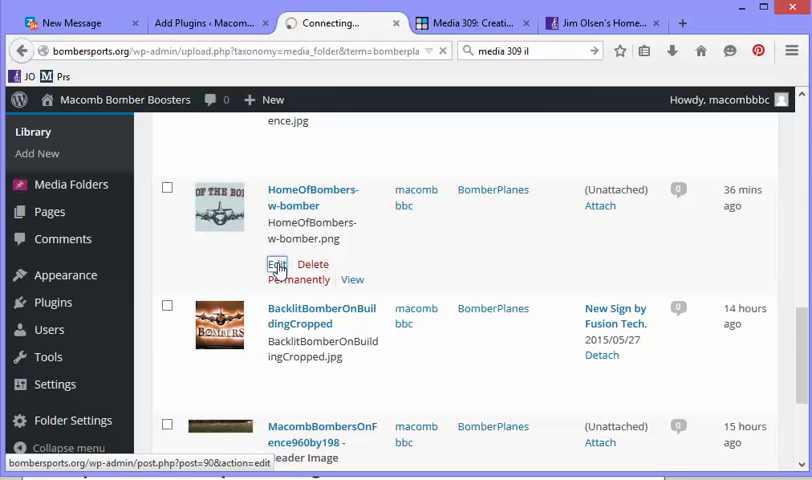
pyautogui.click(276, 264)
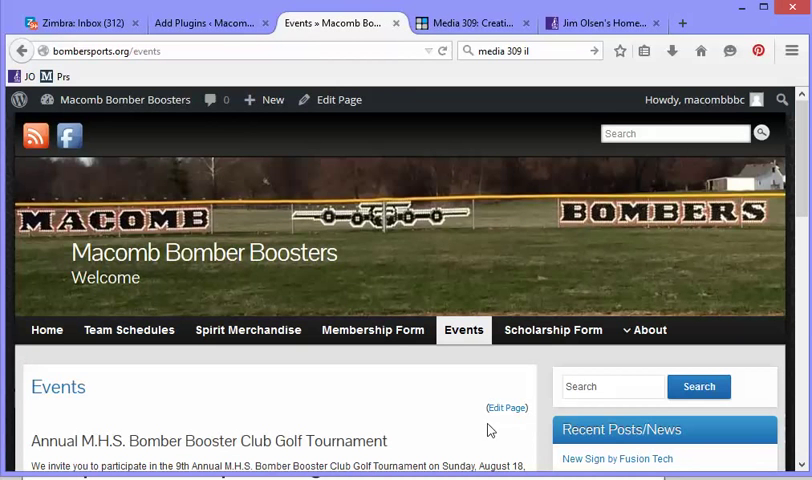
# Insert the HomeOfBombers-w-bomber.png graphic from its uploads URL below the golf tournament text
pyautogui.click(504, 408)
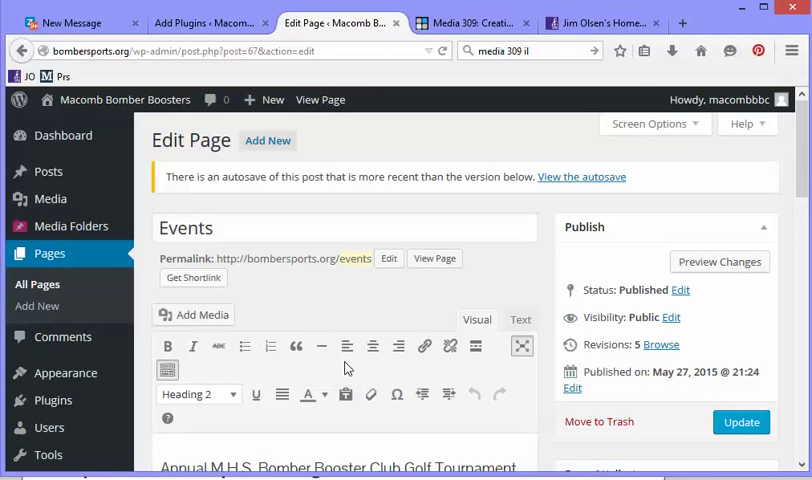
pyautogui.scroll(-3)
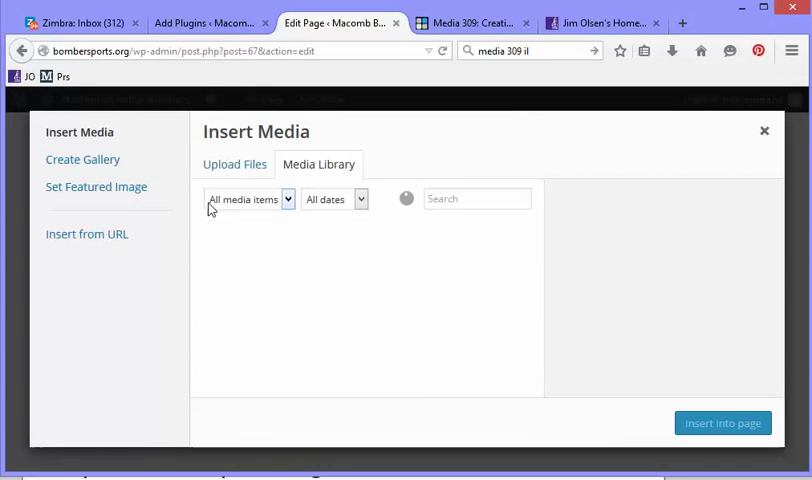
pyautogui.click(88, 234)
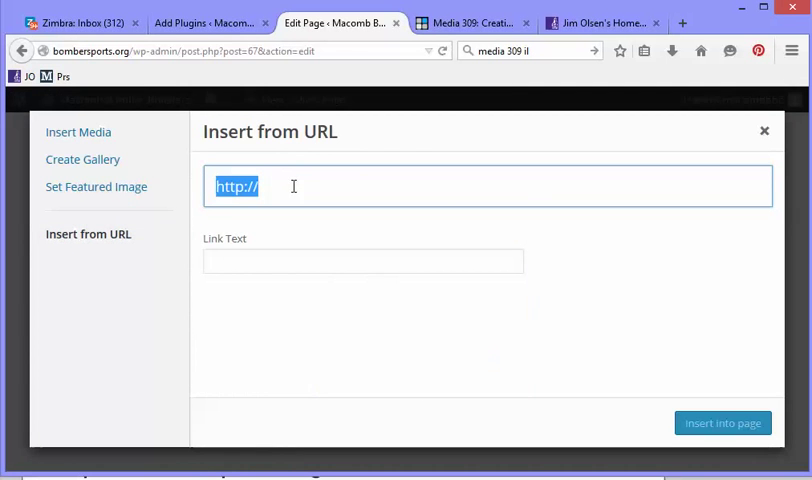
pyautogui.write('http://bombersports.org/wp-content/uploads/2015/05/HomeOfBombers-w-bomber.png')
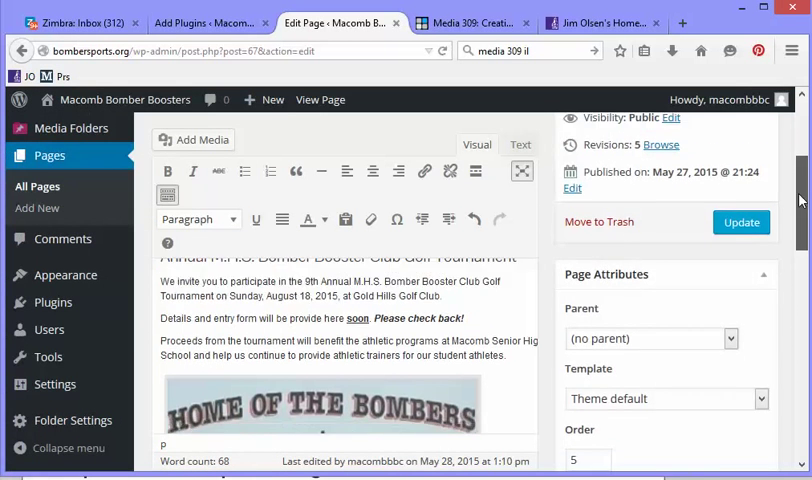
# Update the Events page, then show the ScholarshipForms media folder
pyautogui.scroll(-3)
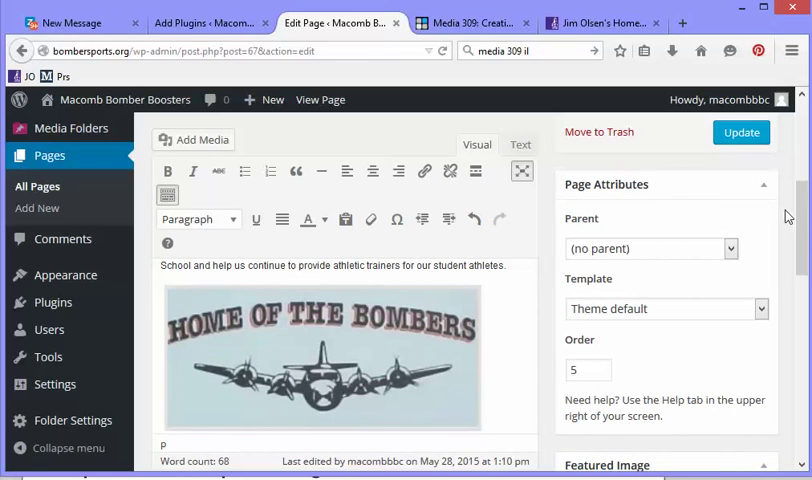
pyautogui.click(740, 132)
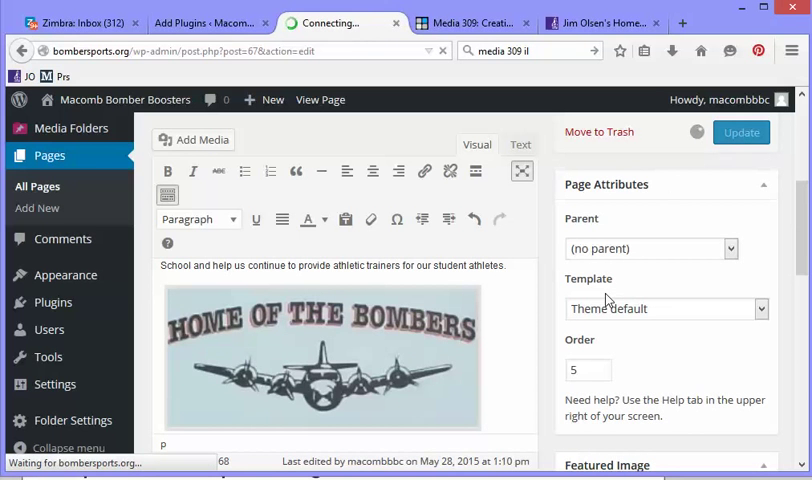
pyautogui.click(740, 132)
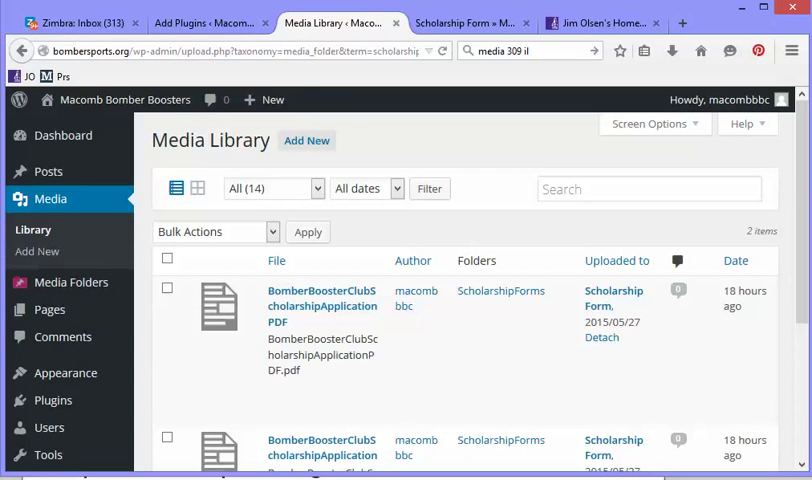
# View the scholarship application PDF's media details and select its file URL for copying
pyautogui.click(76, 20)
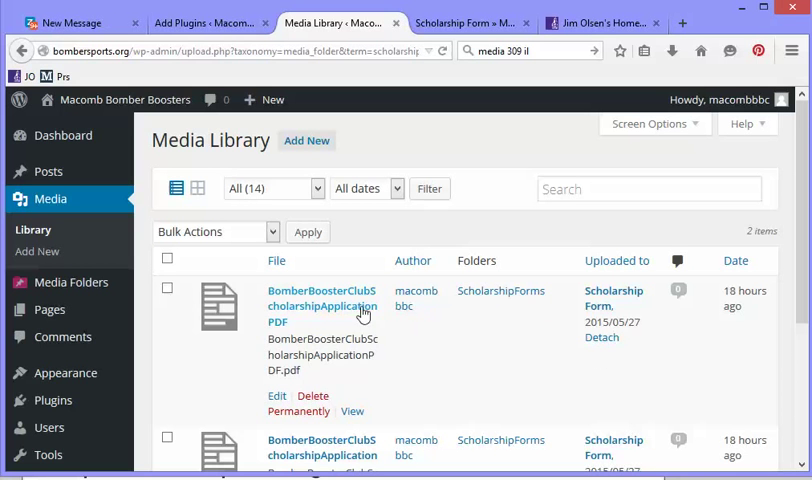
pyautogui.moveTo(316, 304)
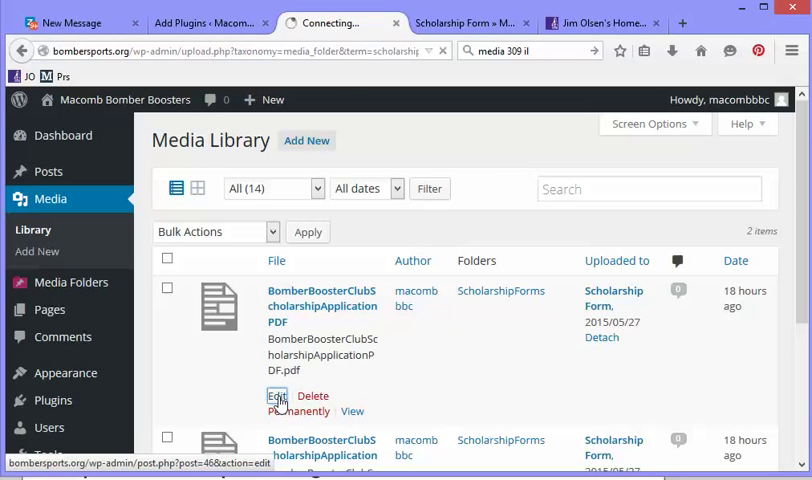
pyautogui.click(276, 396)
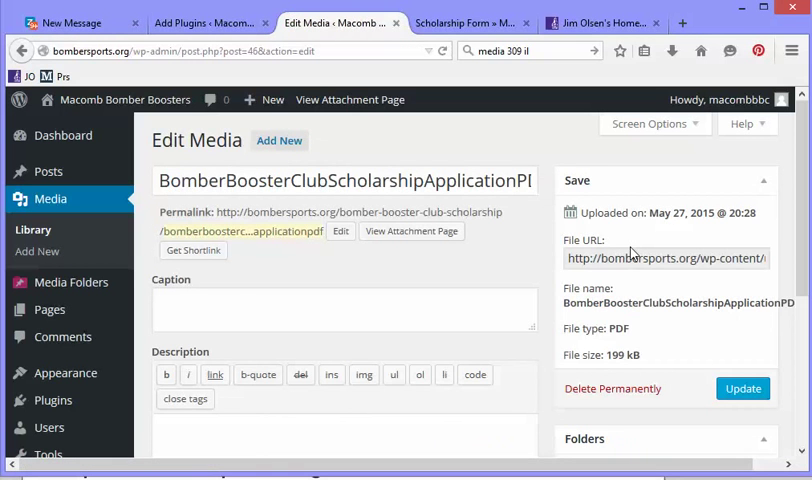
pyautogui.click(464, 22)
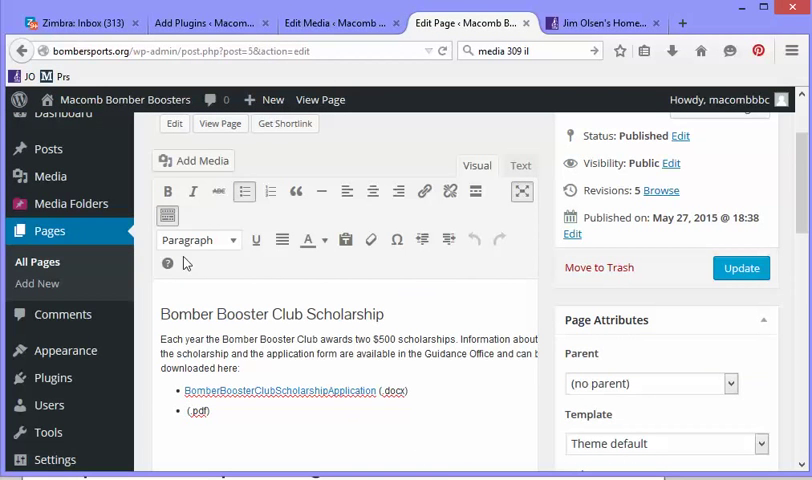
# Insert a link to BomberBoosterClubScholarshipApplicationPDF.pdf from its uploads URL into the Scholarship page
pyautogui.click(192, 160)
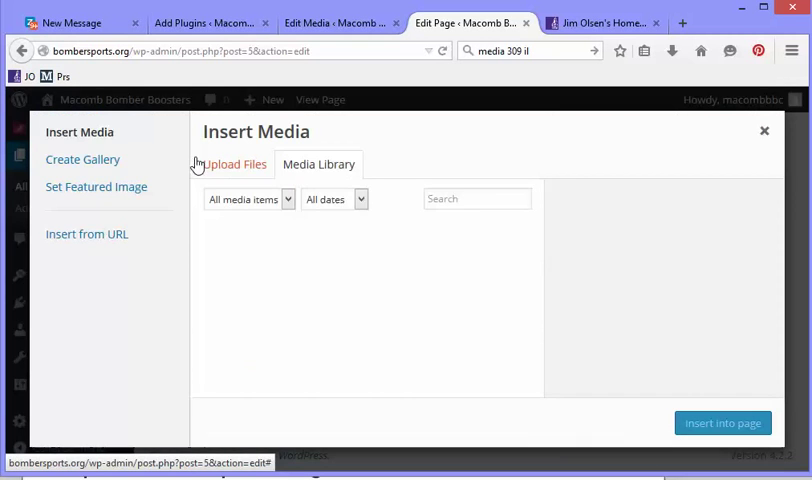
pyautogui.click(88, 232)
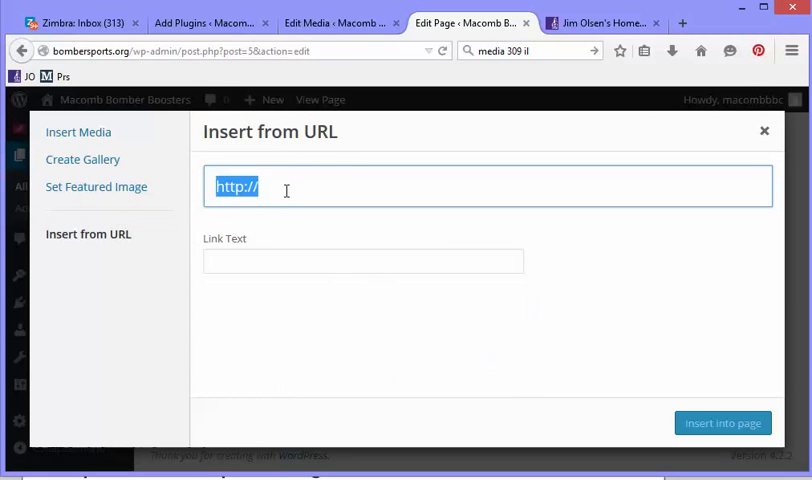
pyautogui.write('wp-content/uploads/2015/05/BomberBoosterClubScholarshipApplicationPDF.pdf')
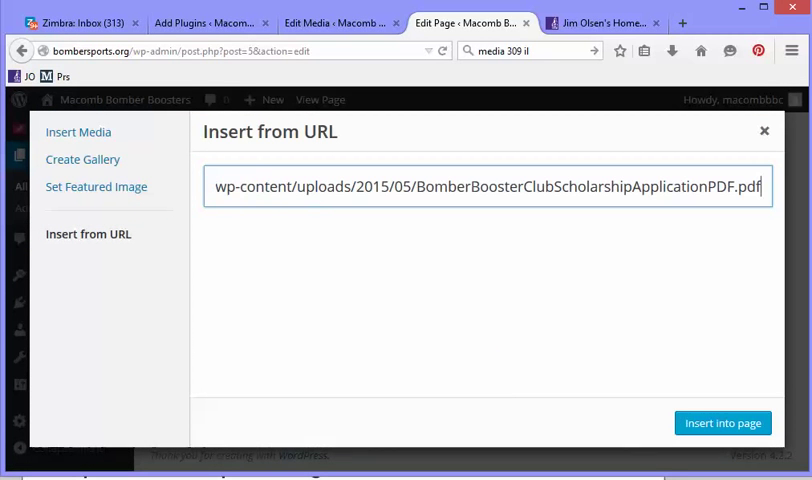
pyautogui.click(724, 422)
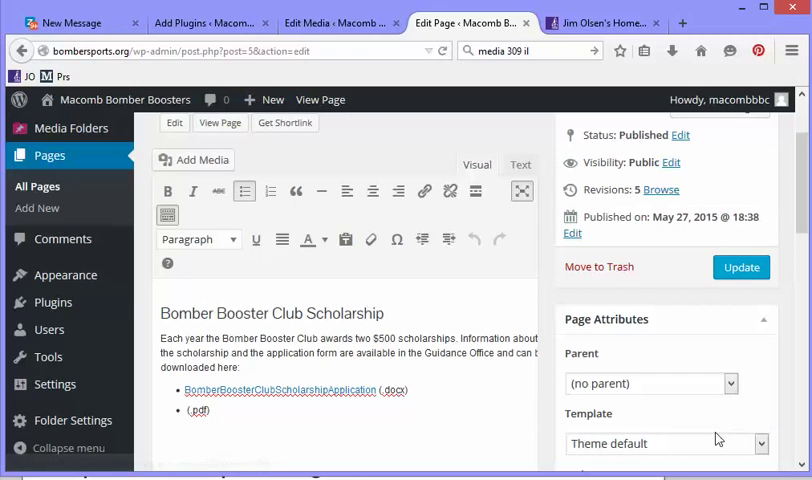